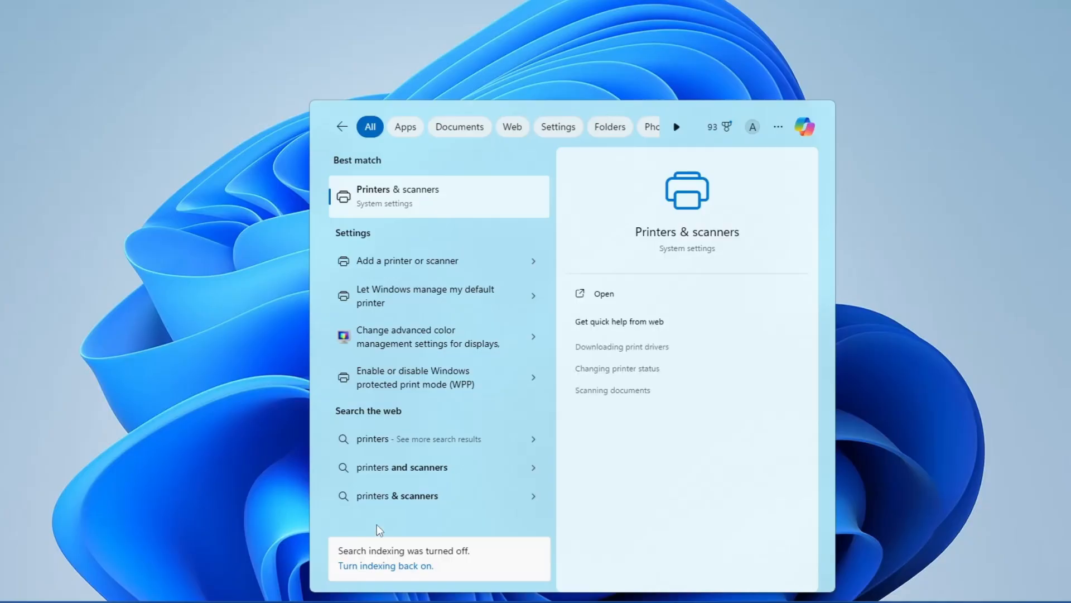
pyautogui.moveTo(403, 204)
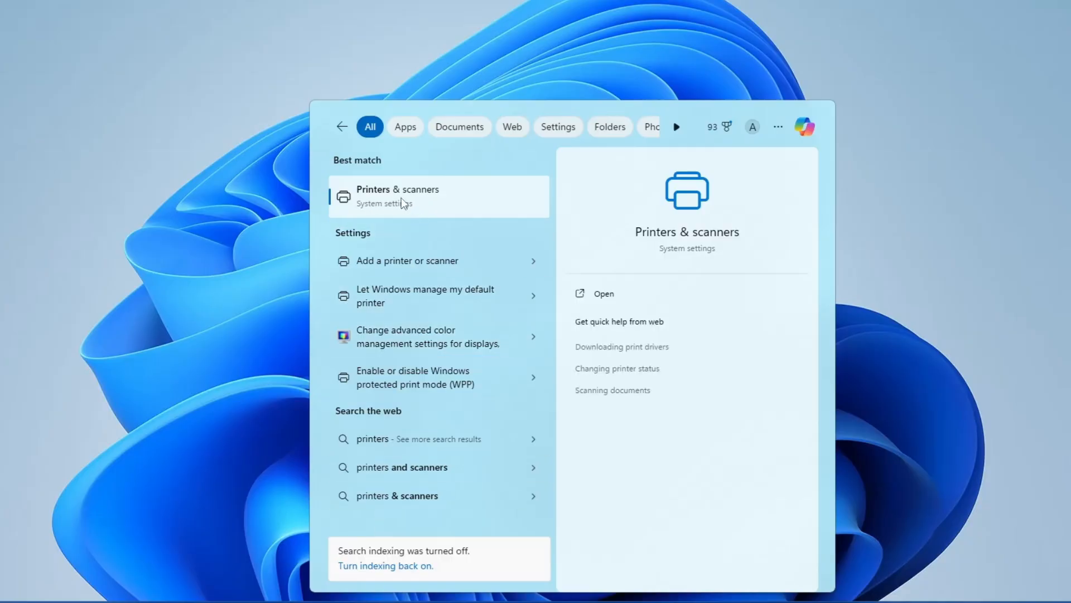
# - Open Printers & scanners from the 'printers' search results
pyautogui.click(398, 195)
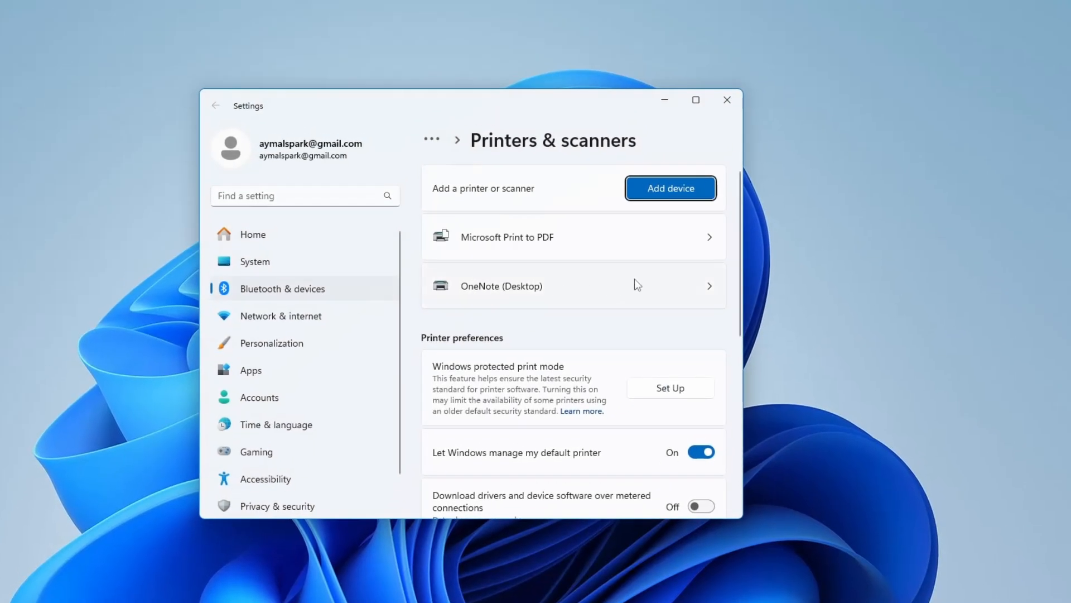
pyautogui.moveTo(530, 289)
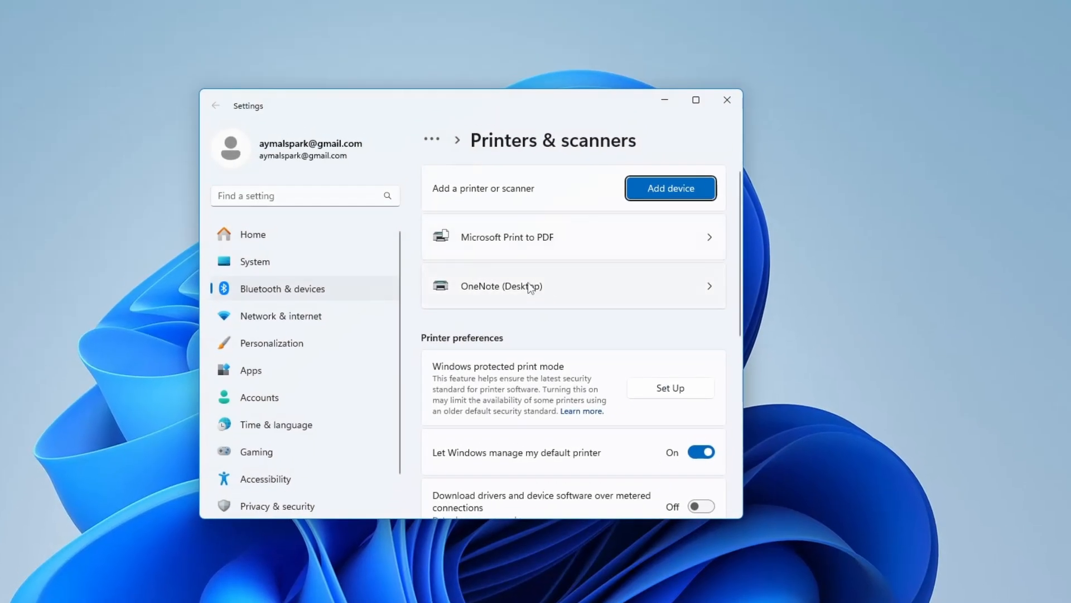
# - Open the Microsoft Print to PDF device page and its Printer properties dialog
pyautogui.scroll(-3)
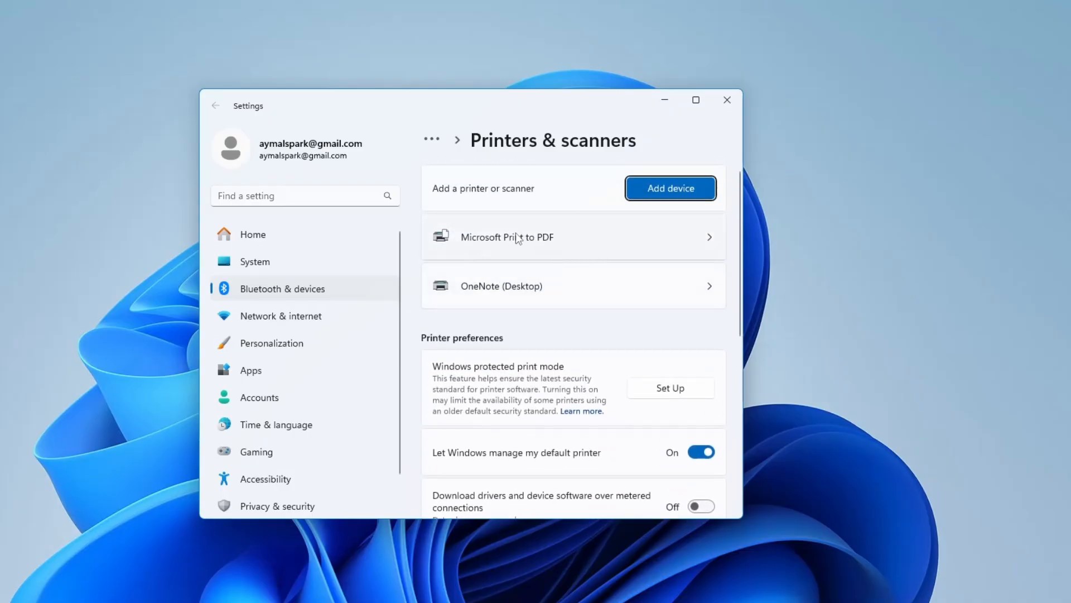
pyautogui.click(507, 238)
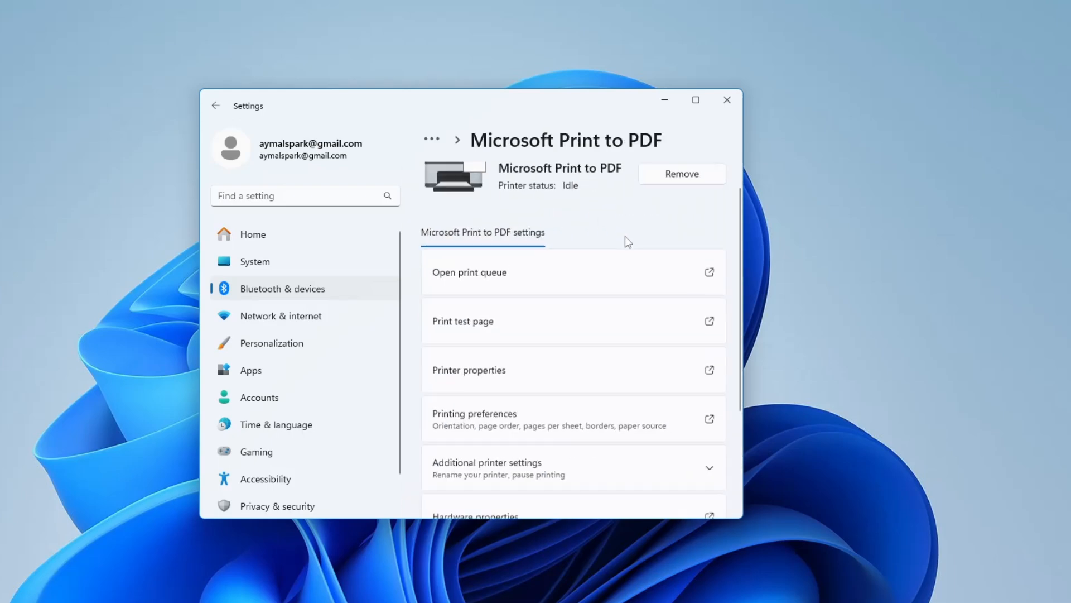
pyautogui.scroll(-3)
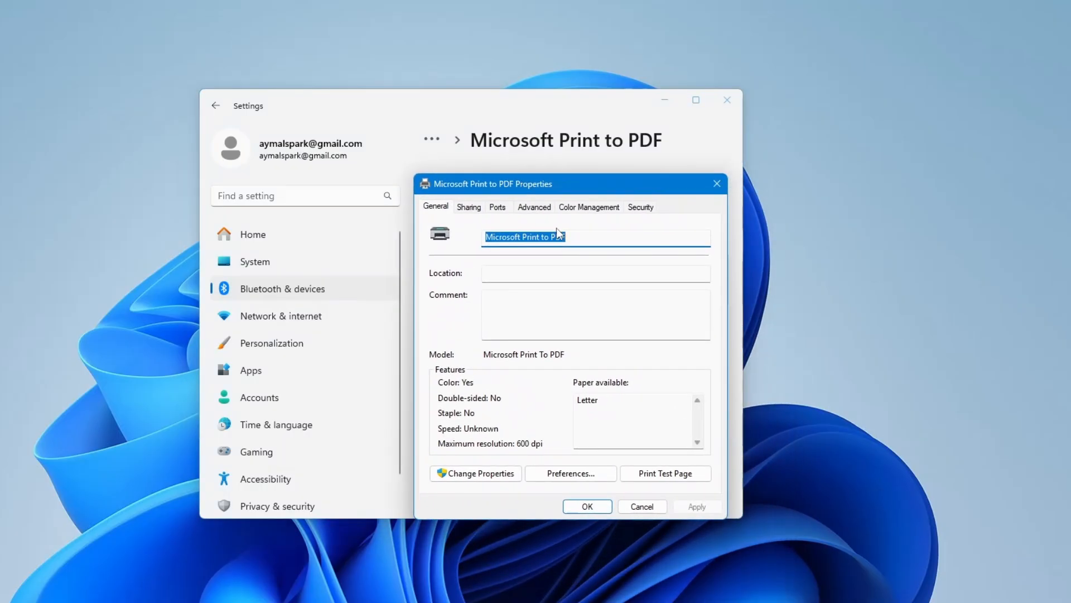
# - Turn on Keep printed documents on the Advanced tab and confirm with OK
pyautogui.click(533, 206)
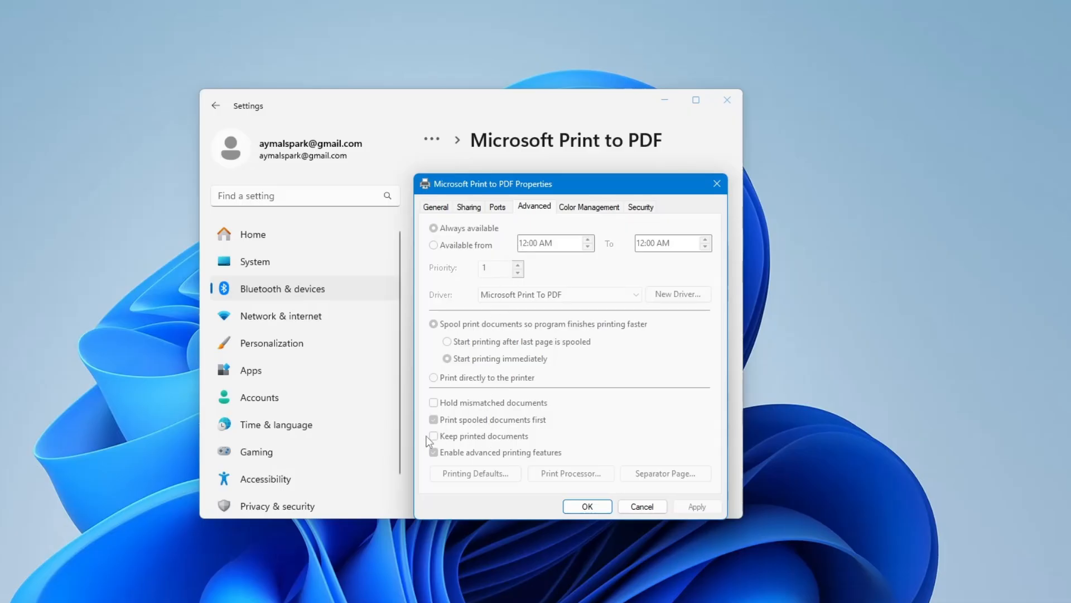
pyautogui.moveTo(440, 442)
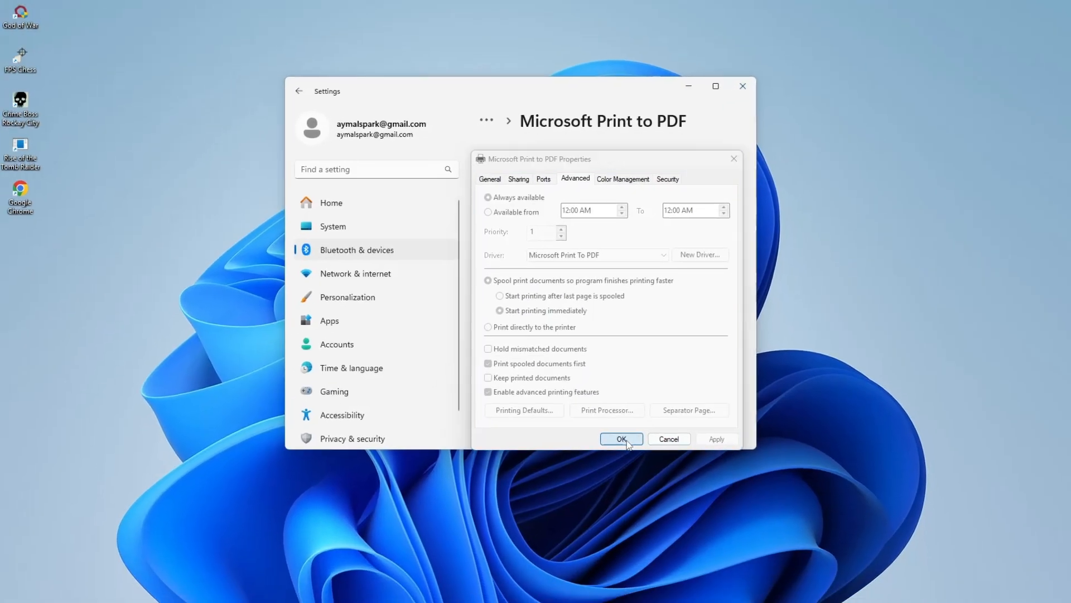
pyautogui.click(620, 439)
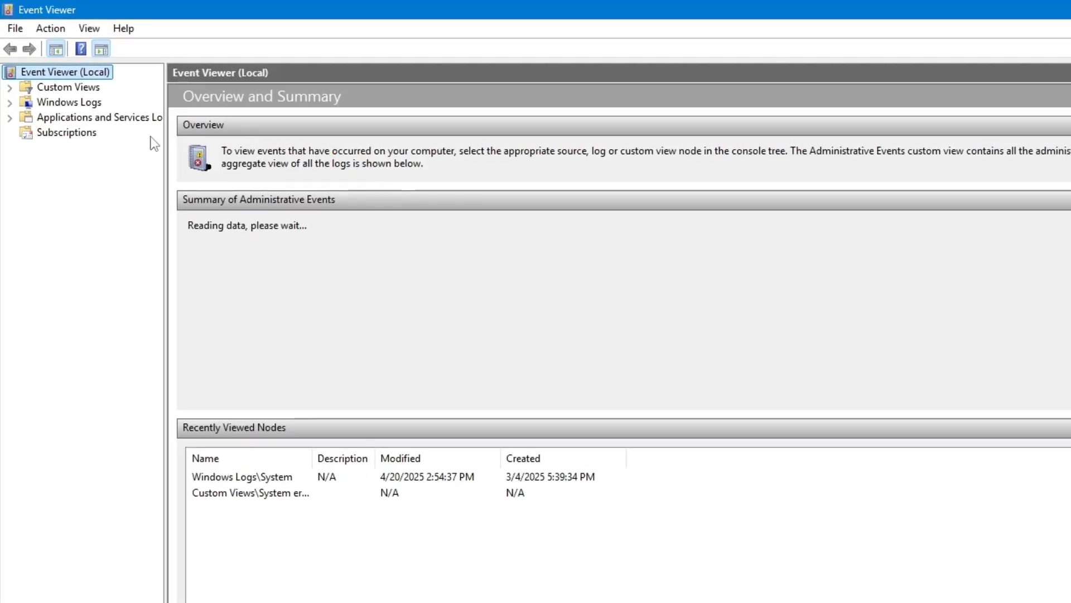
# - Widen the console tree and expand Applications and Services Logs
pyautogui.moveTo(164, 140); pyautogui.dragTo(258, 140)
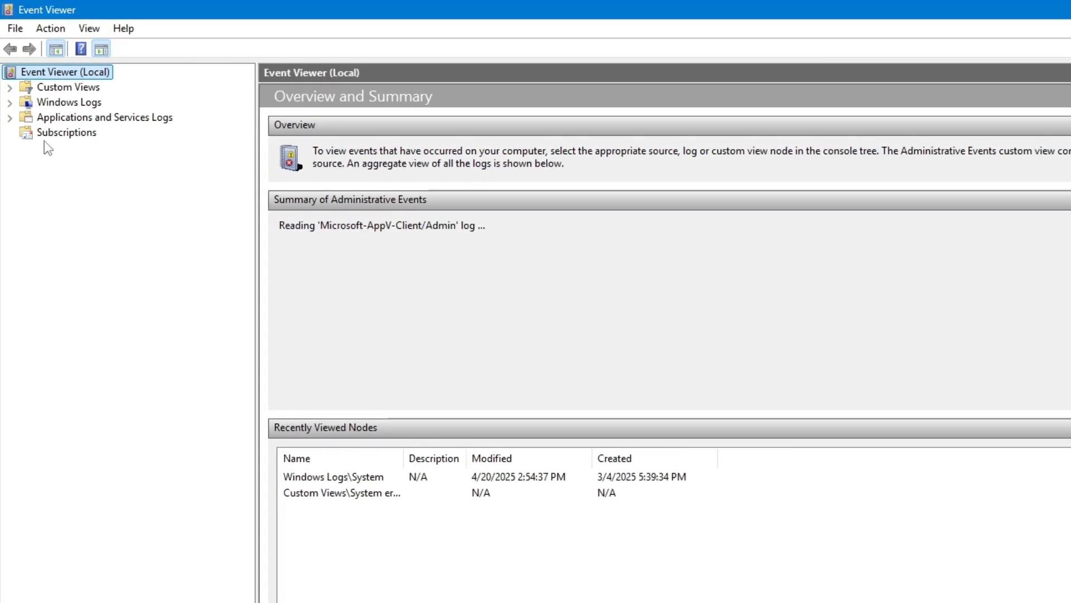
pyautogui.click(104, 116)
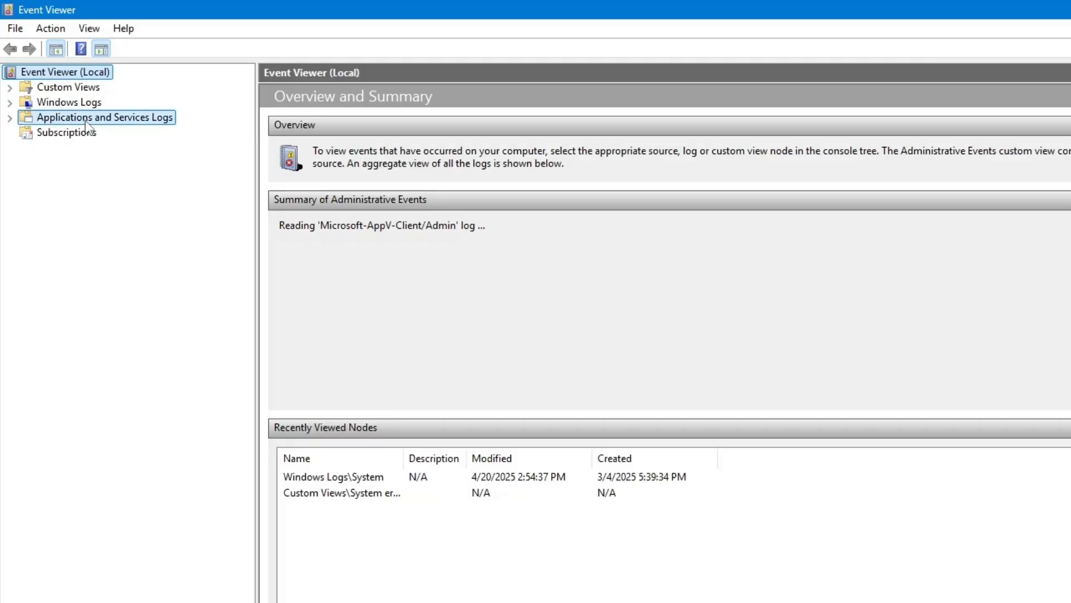
pyautogui.click(104, 117)
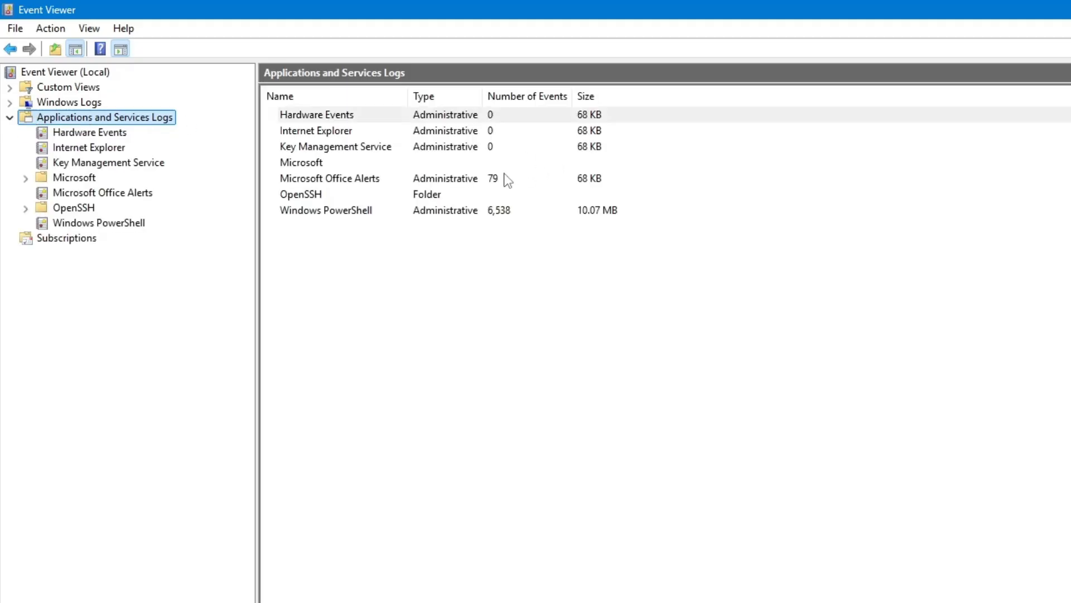
# - Expand Microsoft > Windows and select the PrintService folder
pyautogui.click(74, 177)
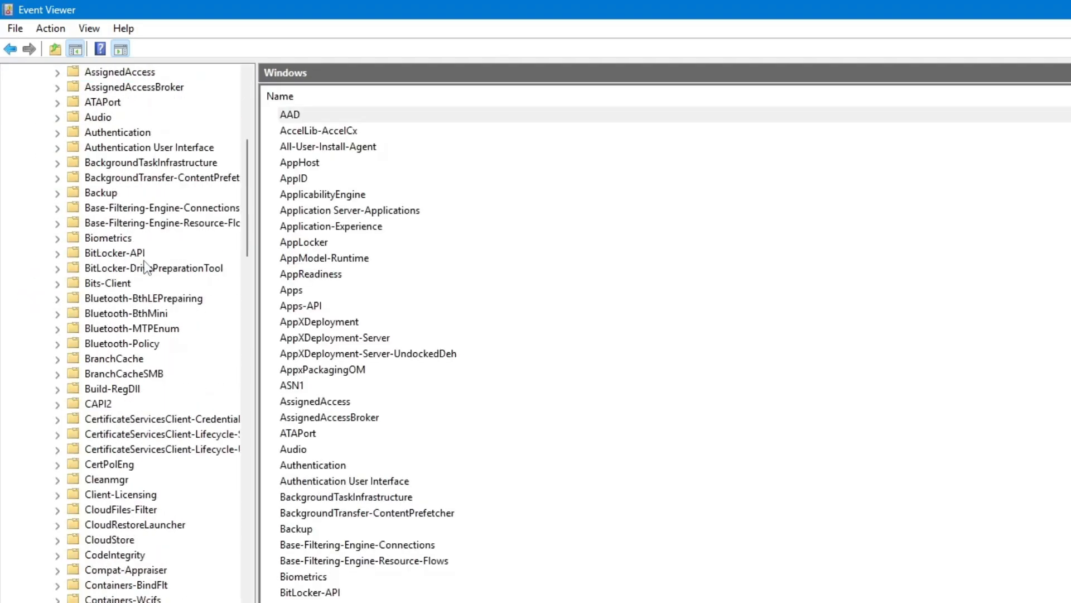
pyautogui.scroll(-3)
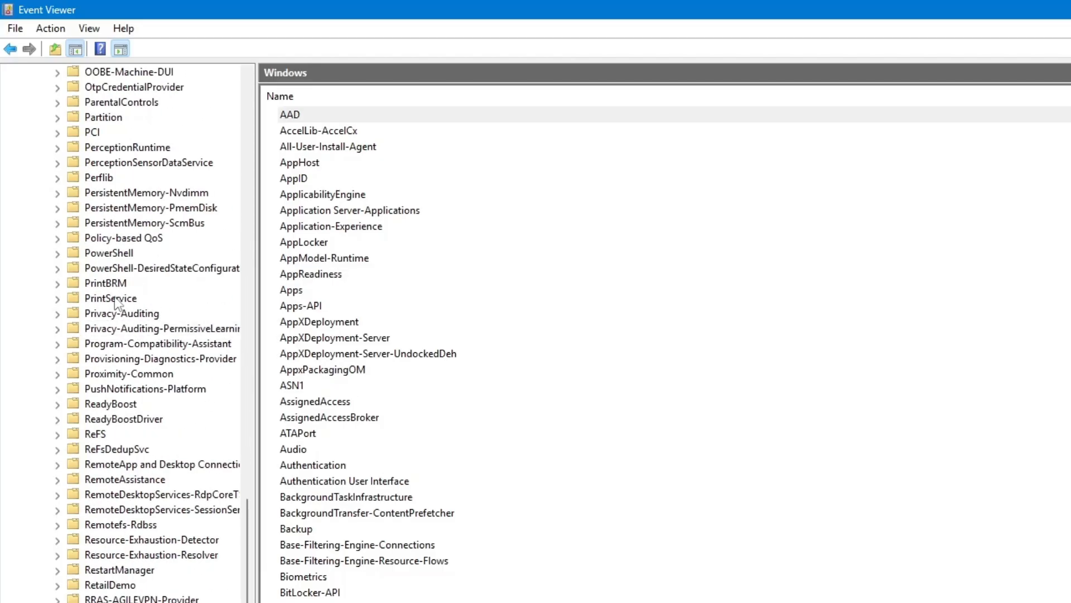
pyautogui.click(110, 298)
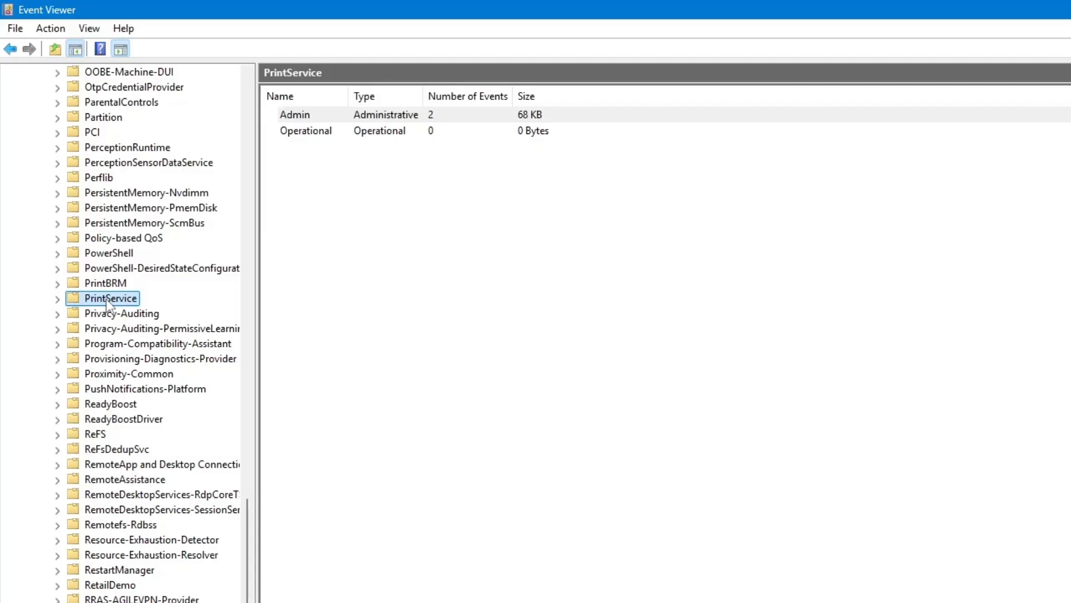
pyautogui.moveTo(405, 136)
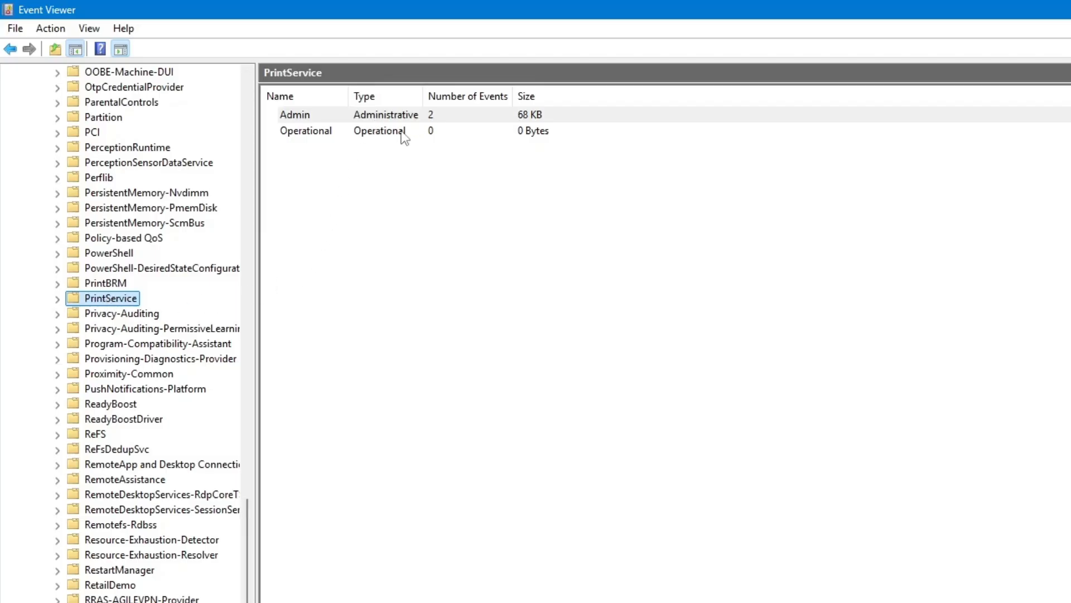
pyautogui.moveTo(388, 165)
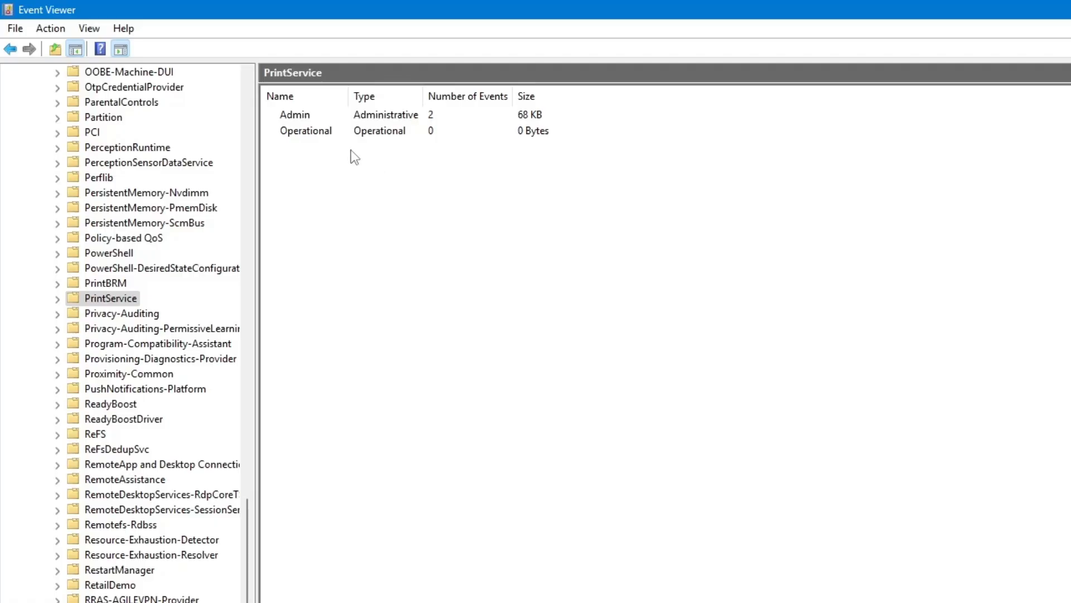
# - Open Properties for the PrintService Operational log from its context menu
pyautogui.rightClick(305, 131)
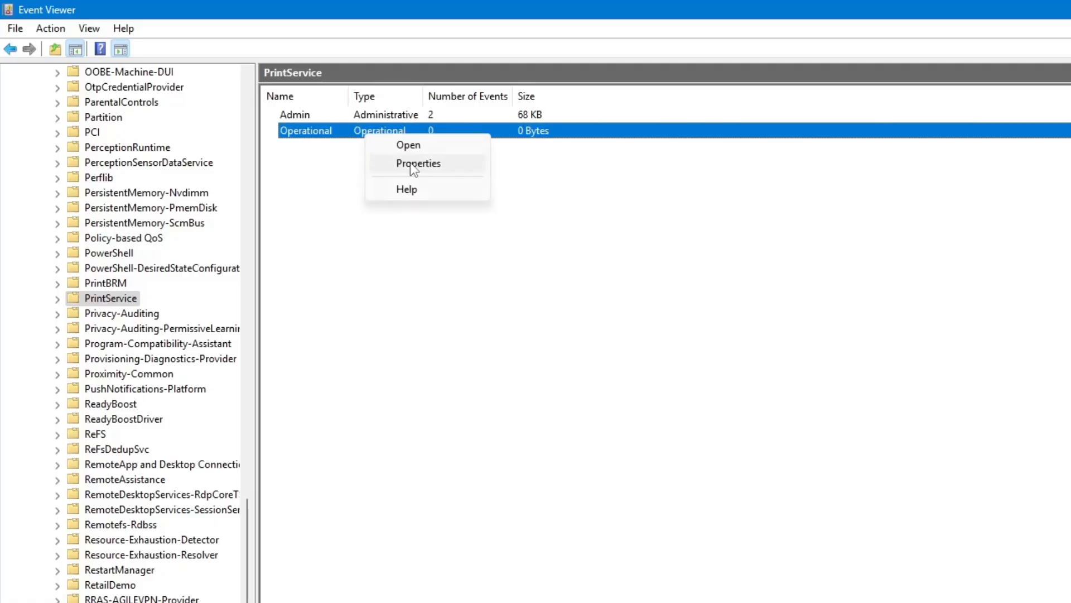
pyautogui.click(417, 163)
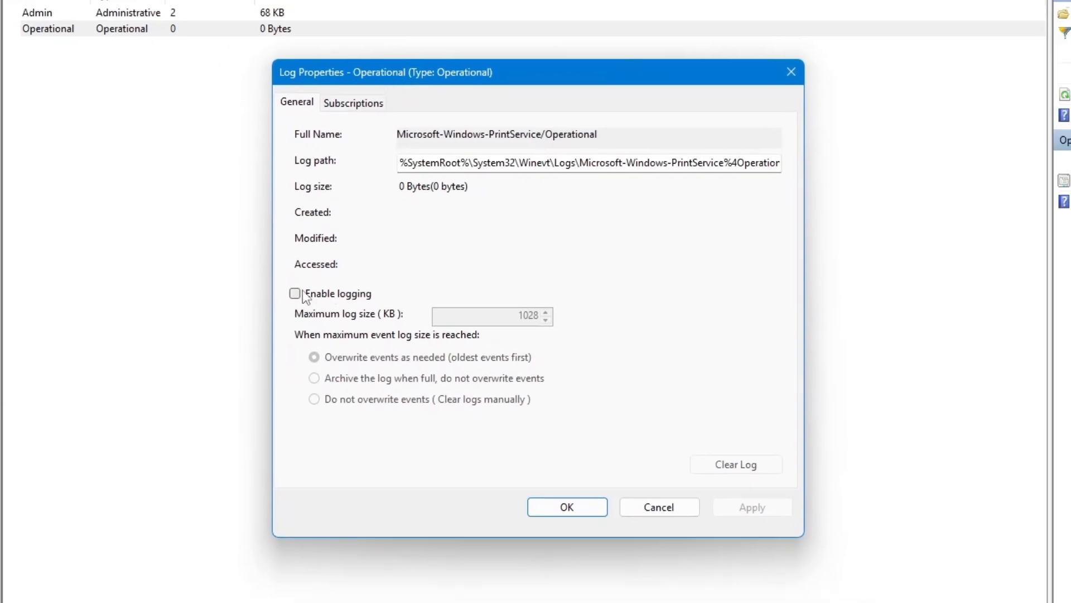
# - Tick Enable logging for the Operational log and close Log Properties
pyautogui.click(295, 293)
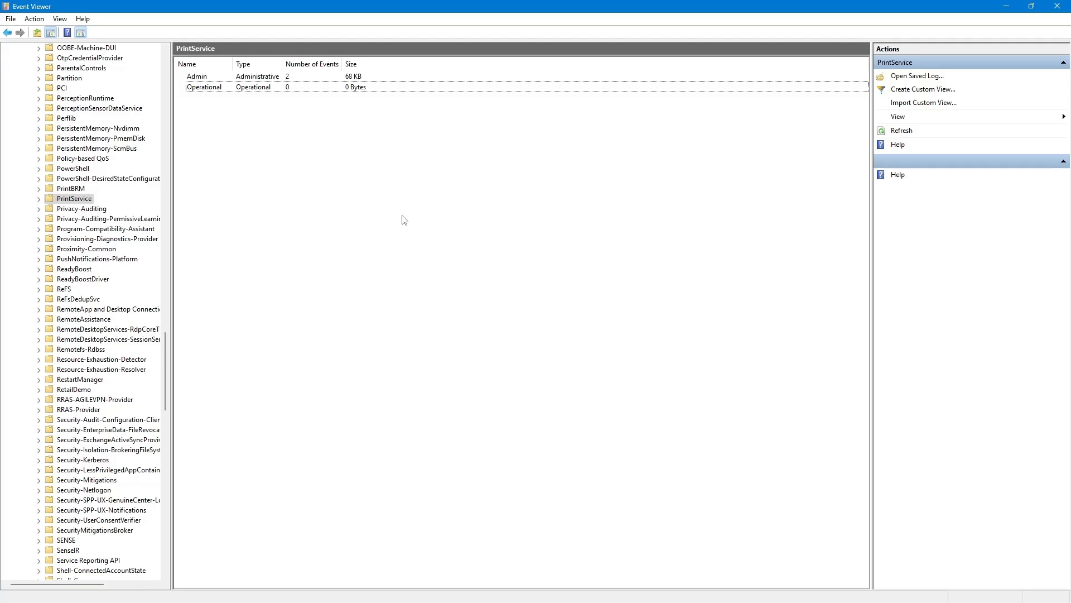
pyautogui.moveTo(400, 222)
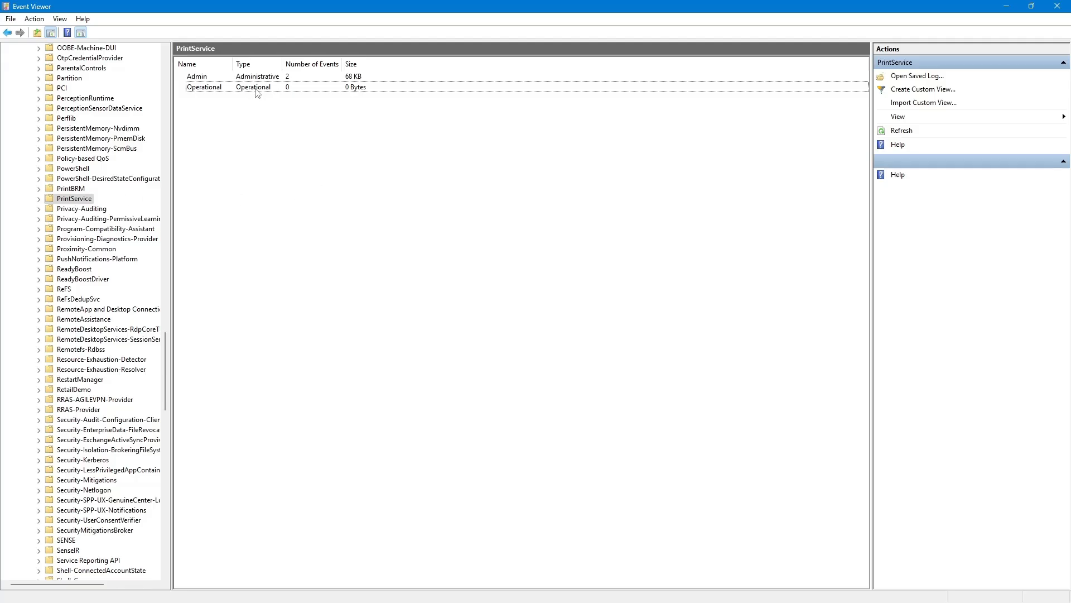
# - Open the PrintService Operational log, which shows zero events
pyautogui.doubleClick(204, 87)
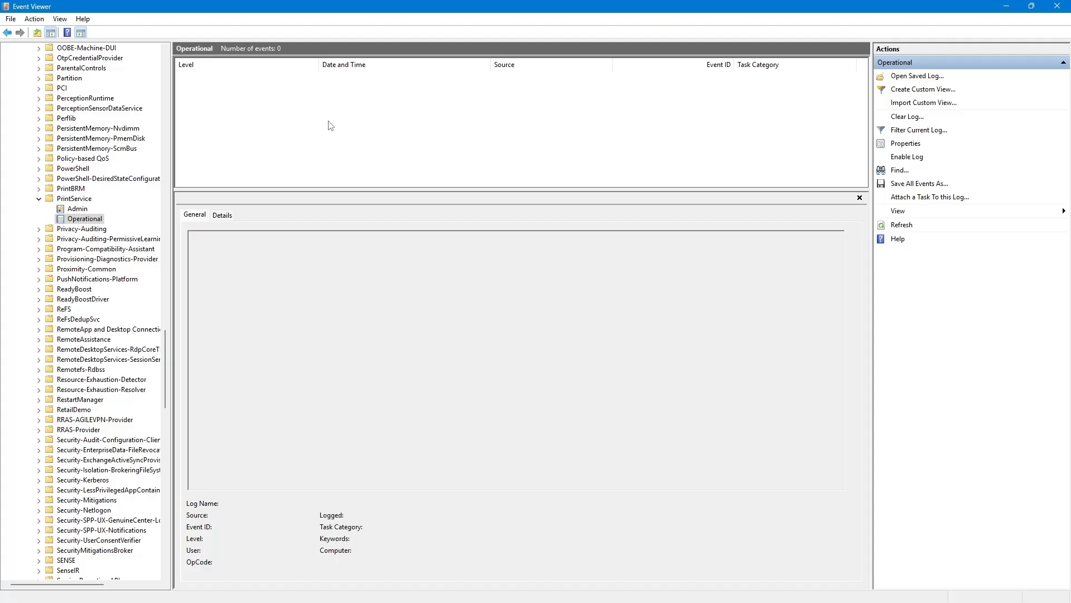
pyautogui.moveTo(395, 124)
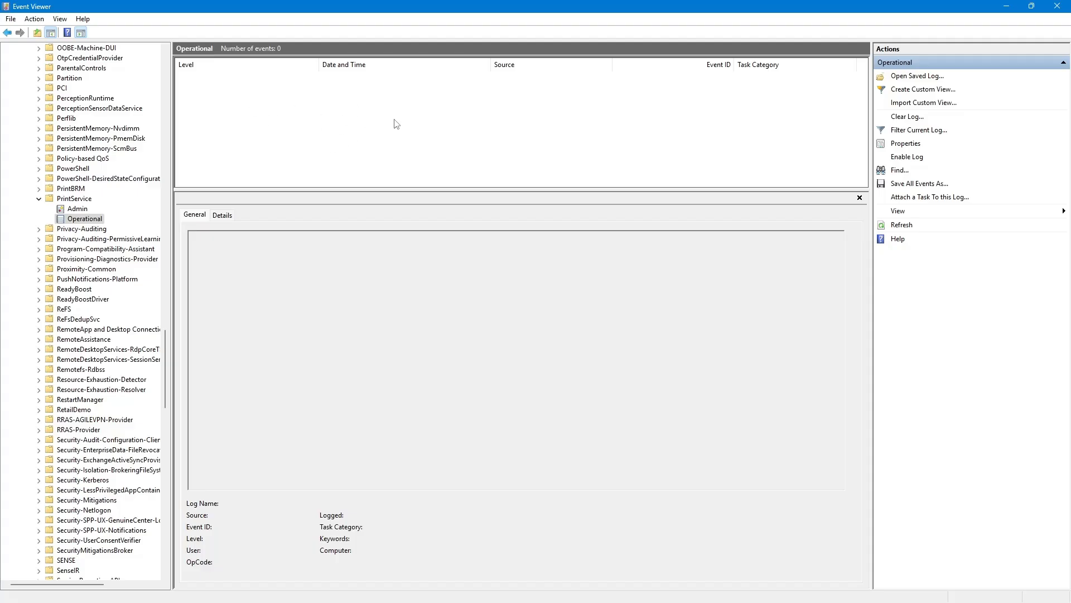